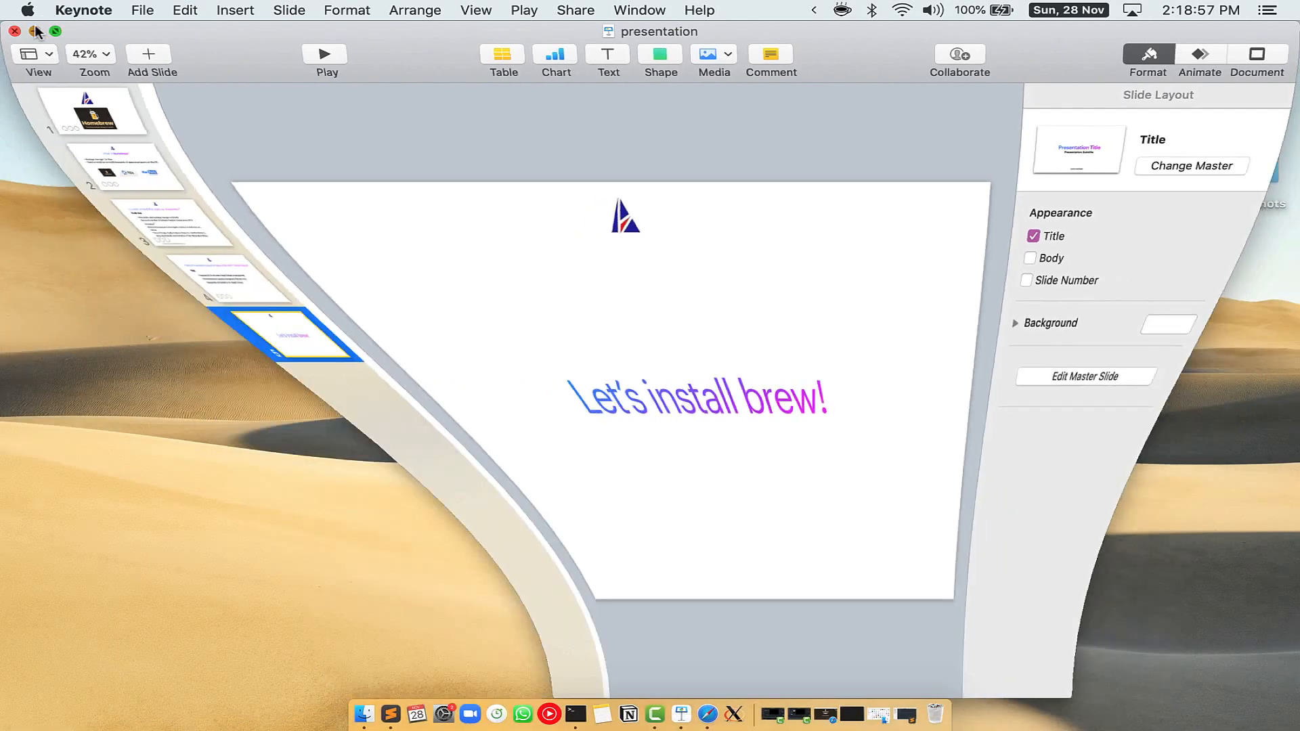
Close the Keynote presentation window so the bare desktop is showing
{"action": "left_click", "coordinate": [35, 31]}
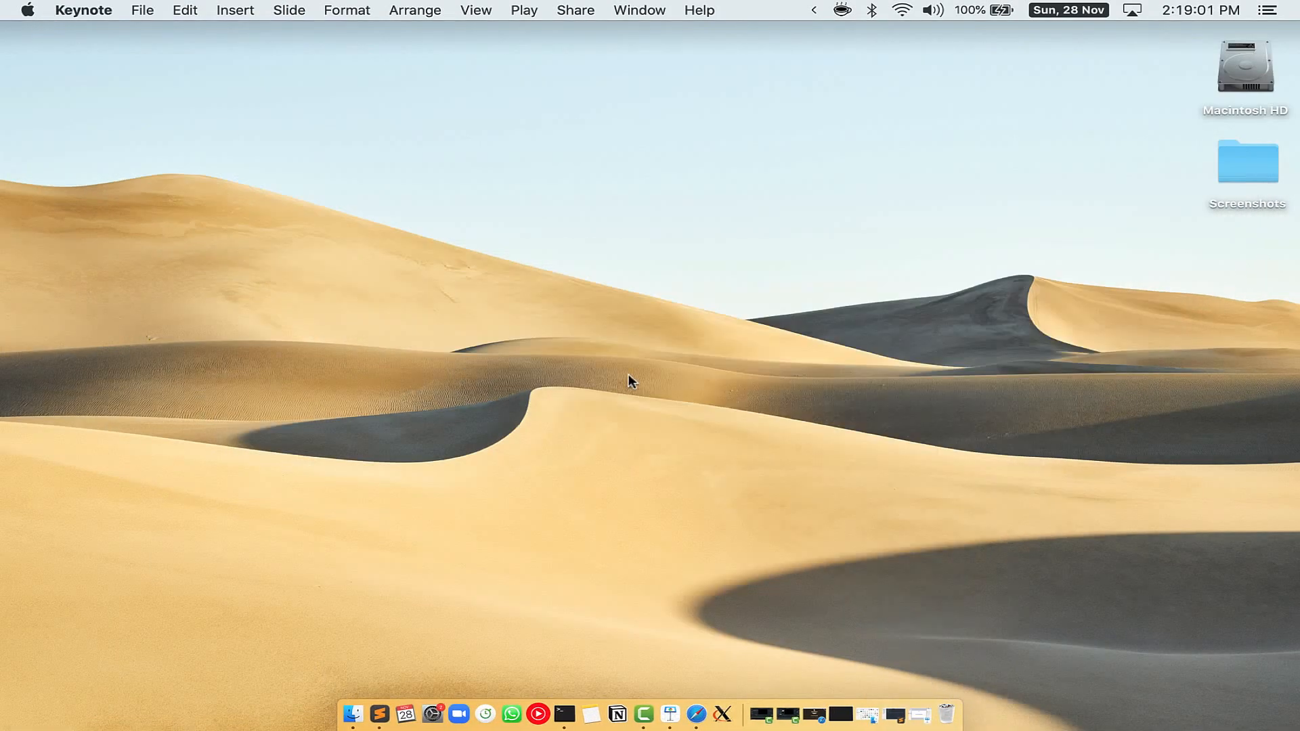
Search Spotlight for Terminal to launch it
{"action": "key", "text": "cmd+space"}
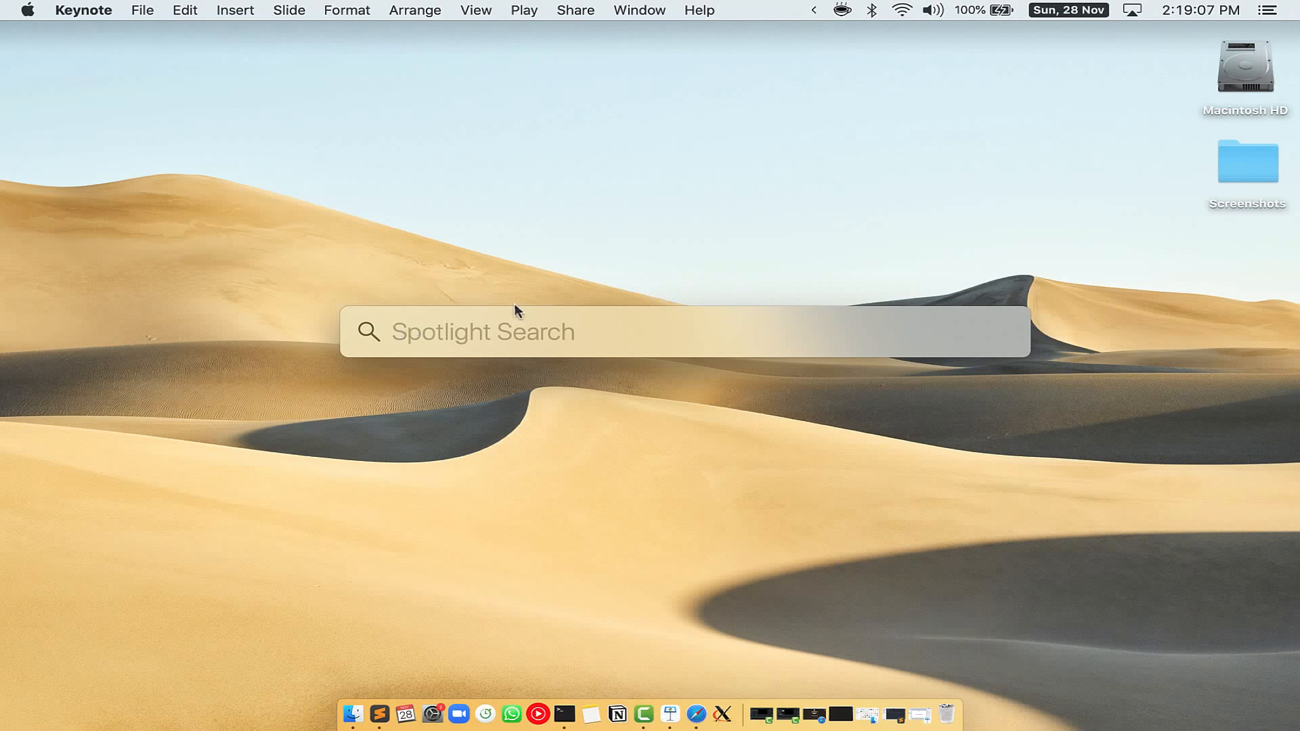
{"action": "mouse_move", "coordinate": [618, 335]}
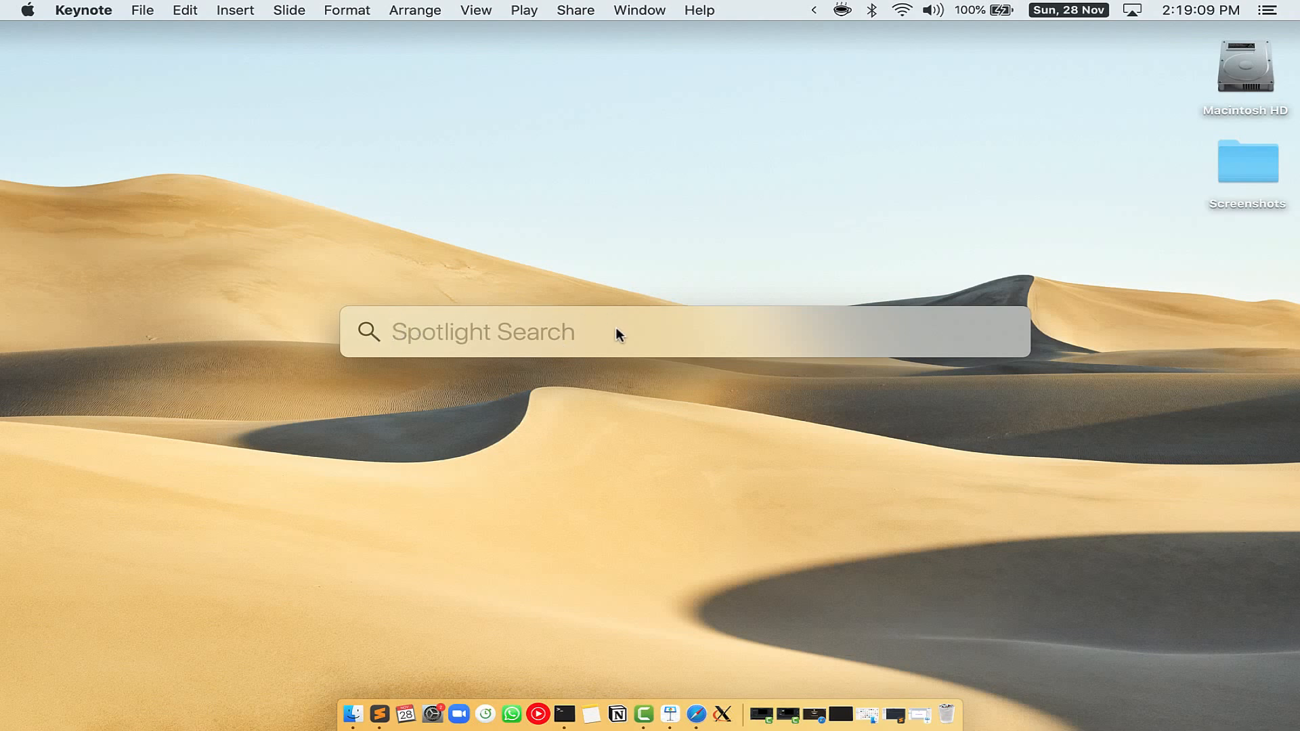
{"action": "type", "text": "Terminal"}
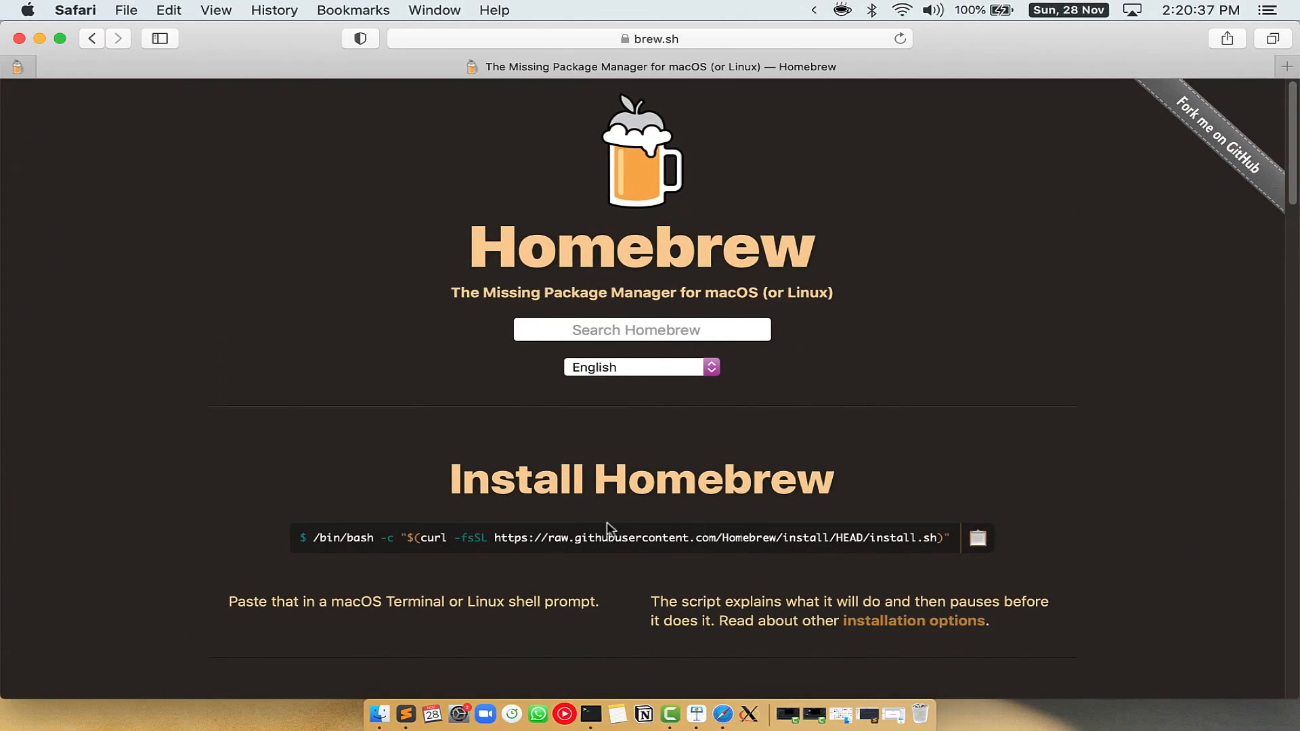
{"action": "mouse_move", "coordinate": [693, 382]}
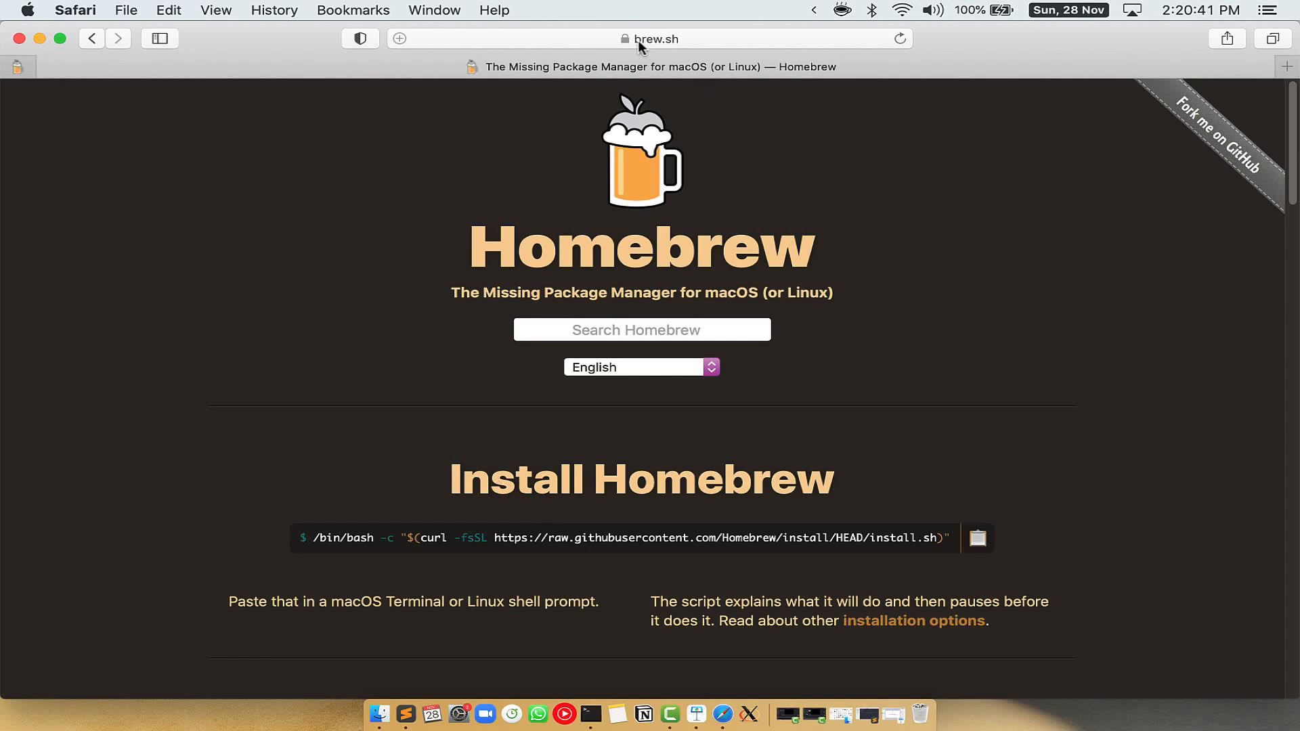
Copy the Homebrew install command from brew.sh and bring the cleared Terminal to the front
{"action": "left_click", "coordinate": [647, 37]}
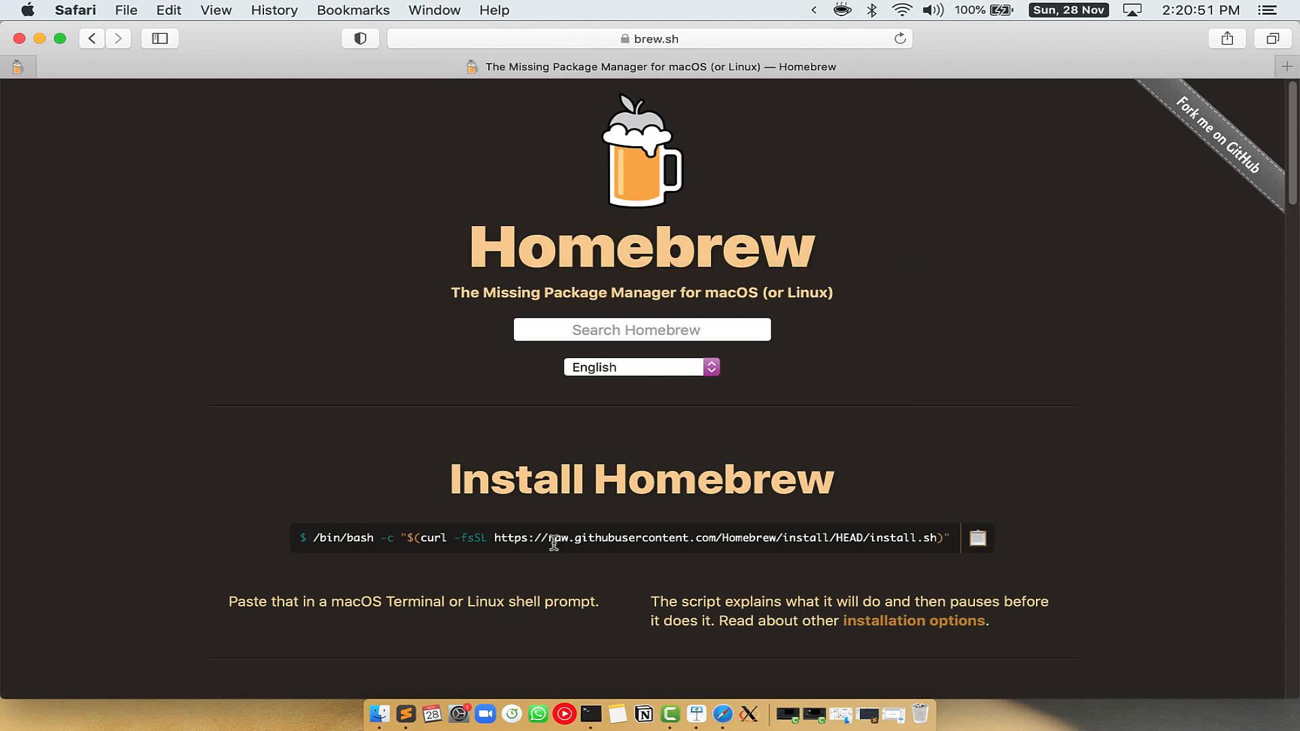
{"action": "double_click", "coordinate": [518, 479]}
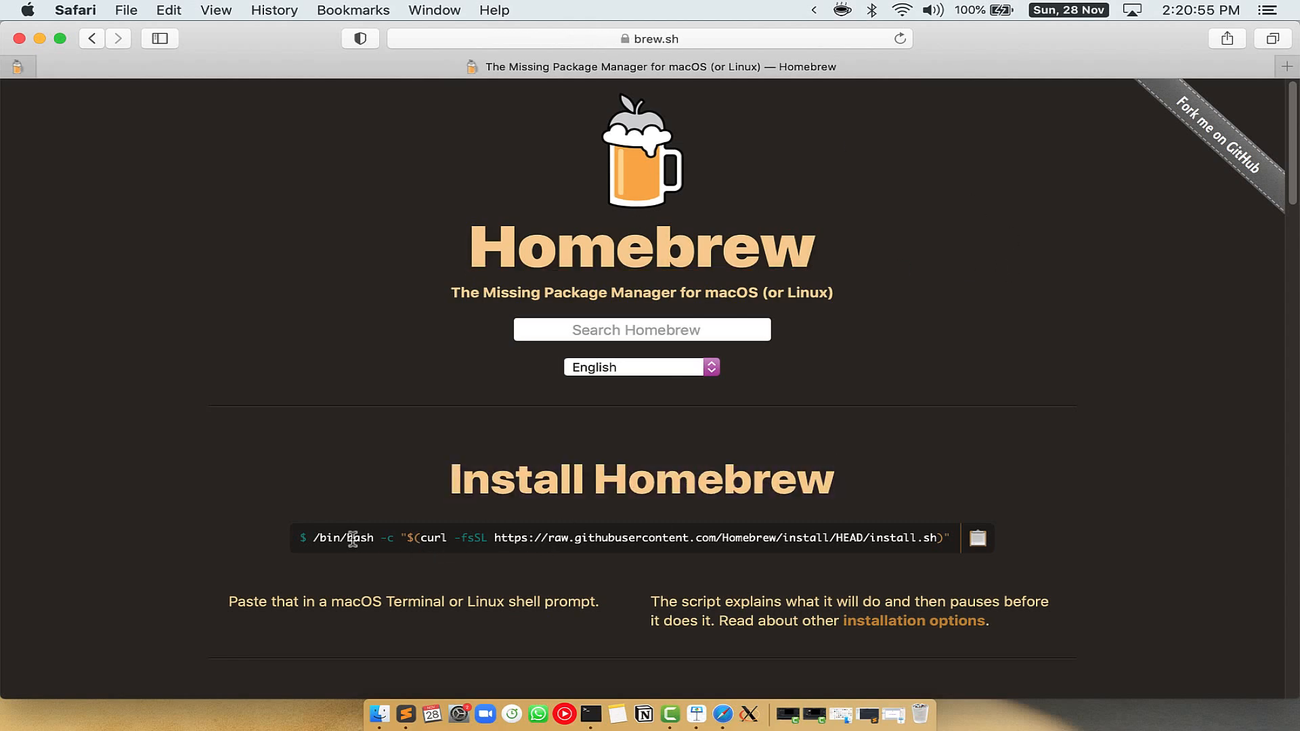
{"action": "mouse_move", "coordinate": [998, 555]}
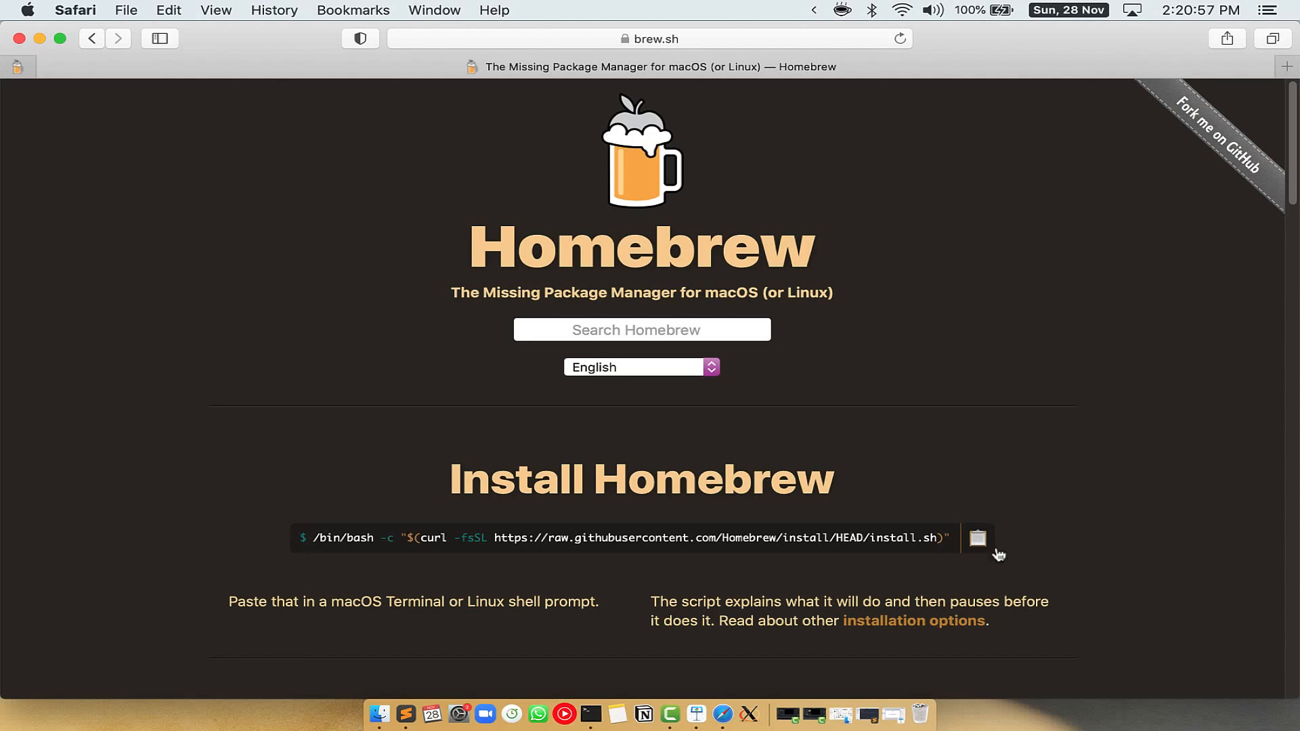
{"action": "left_click", "coordinate": [977, 537]}
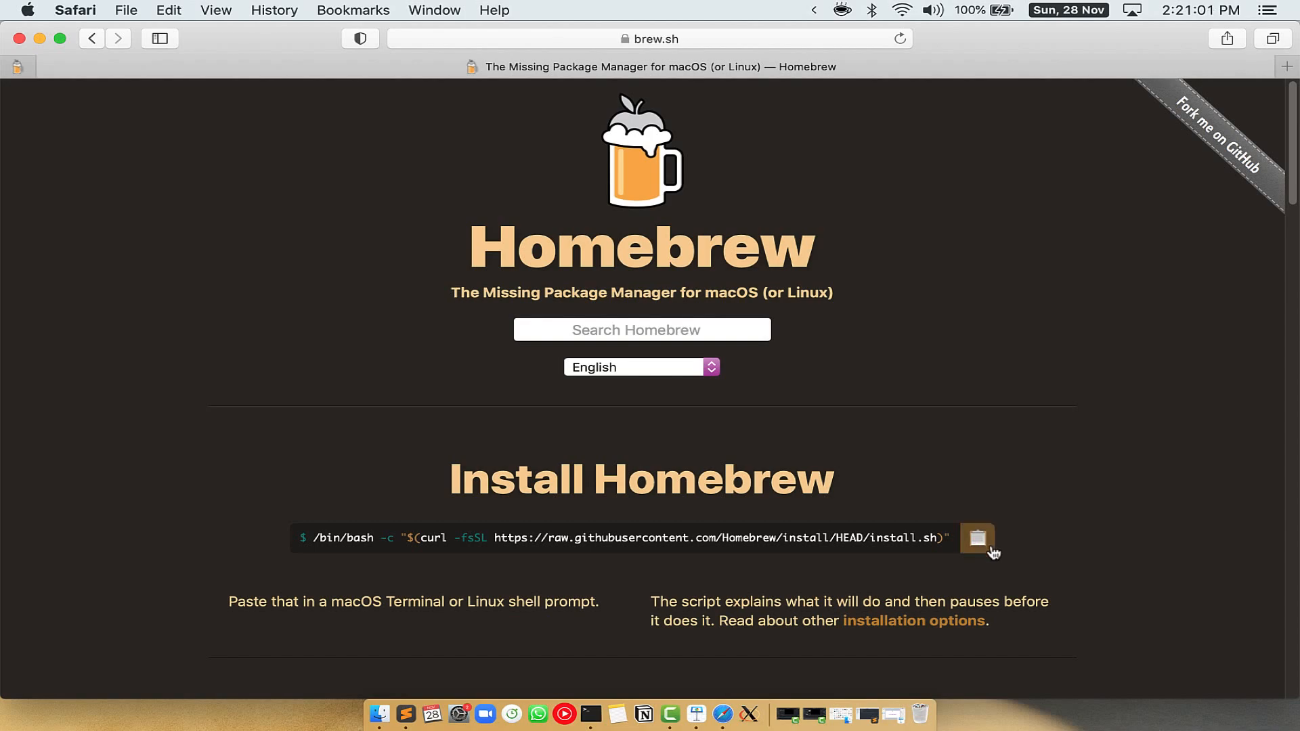
{"action": "left_click", "coordinate": [590, 714]}
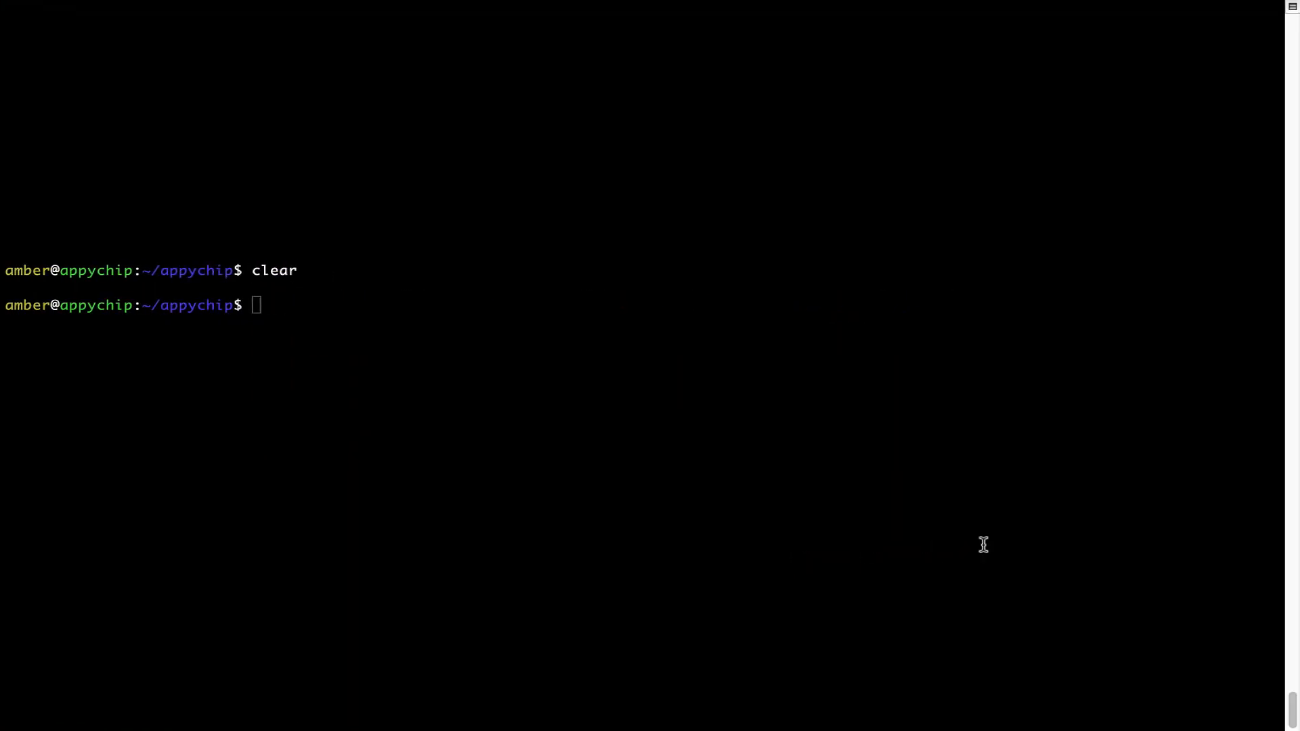
Paste the Homebrew install command into the shell and start the installer
{"action": "right_click", "coordinate": [403, 289]}
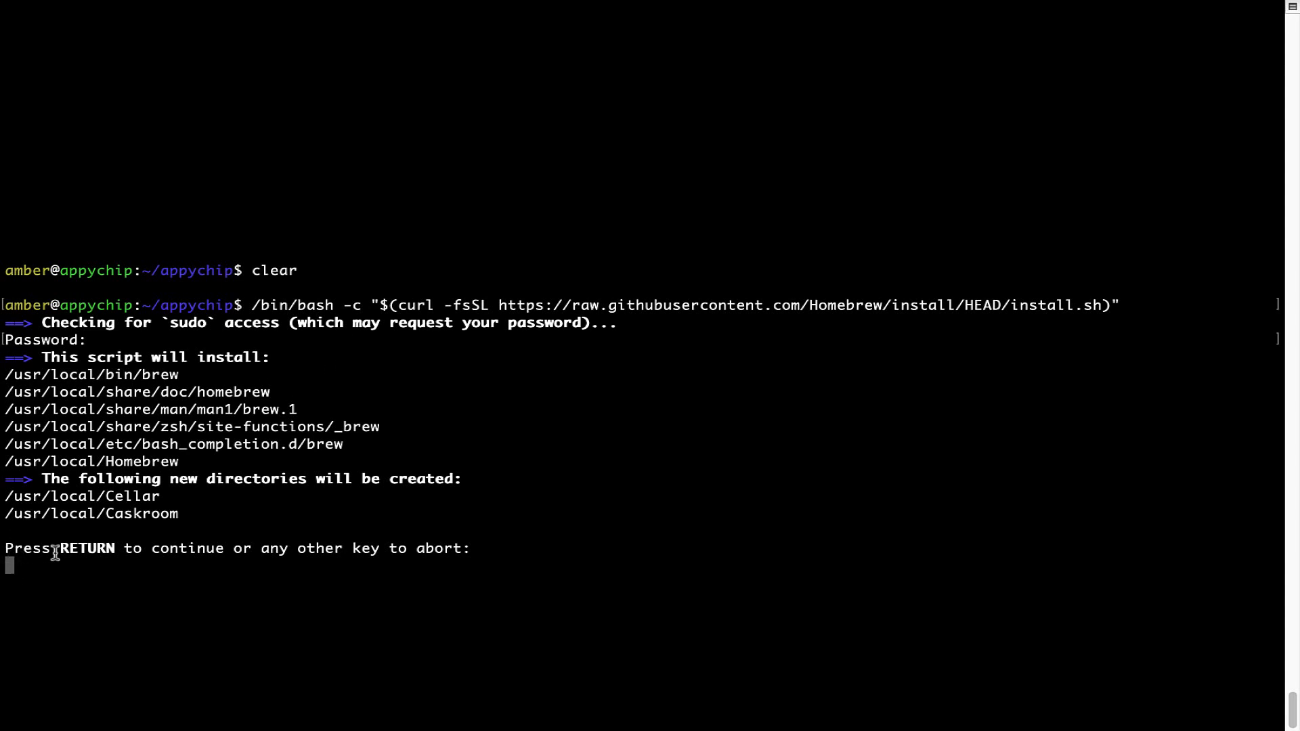
{"action": "mouse_move", "coordinate": [256, 557]}
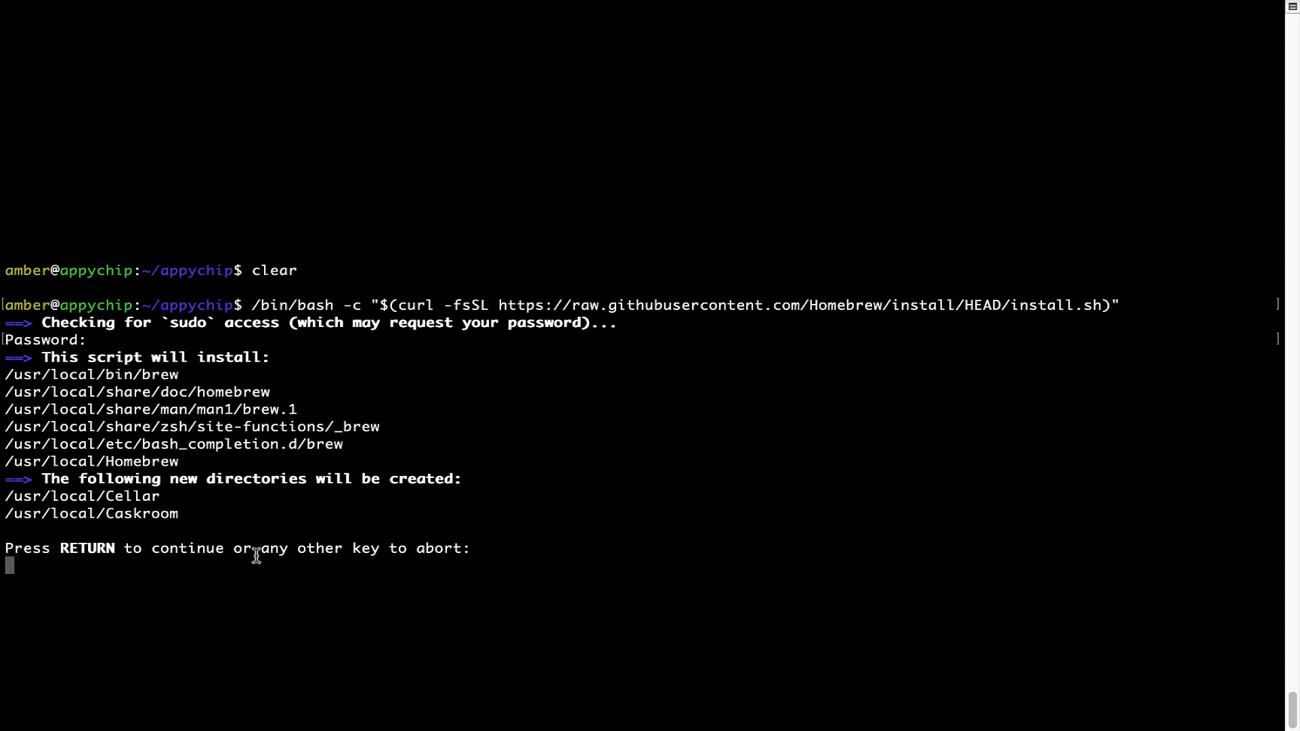
Confirm the installer prompt and let Homebrew finish installing successfully
{"action": "key", "text": "Return"}
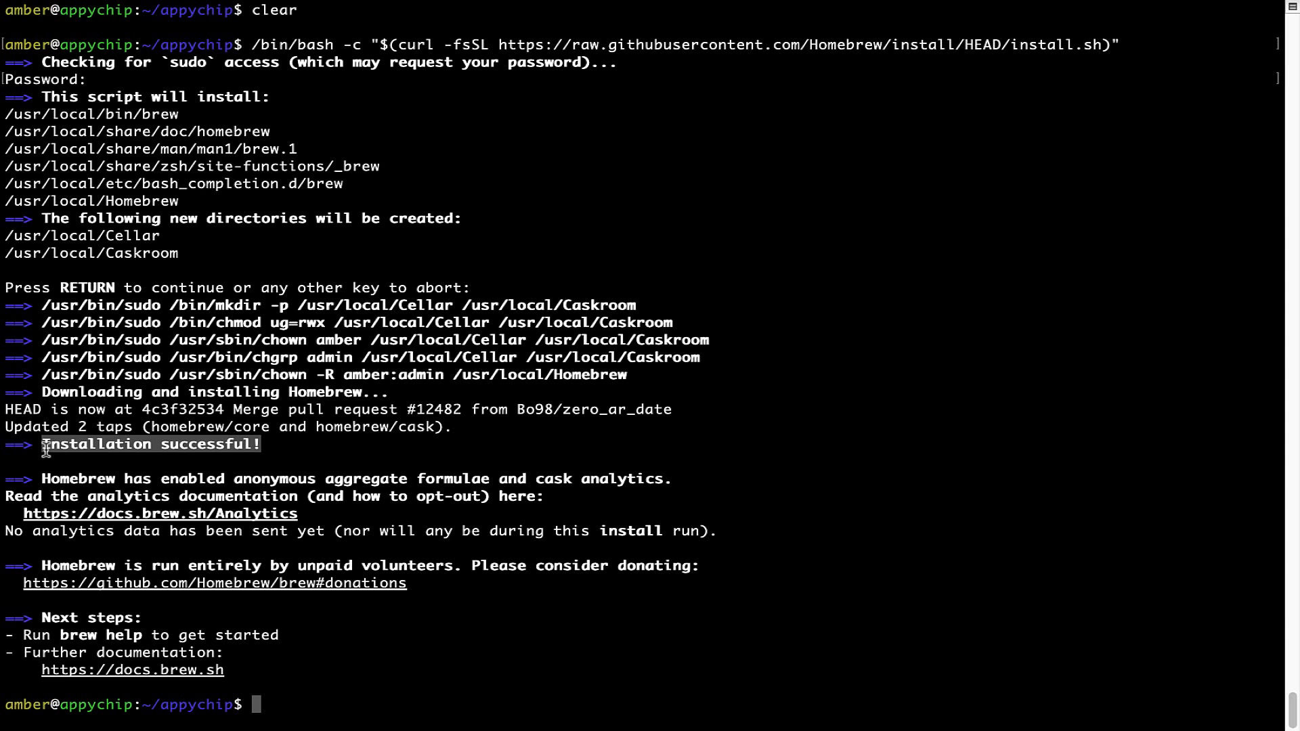
{"action": "mouse_move", "coordinate": [297, 505]}
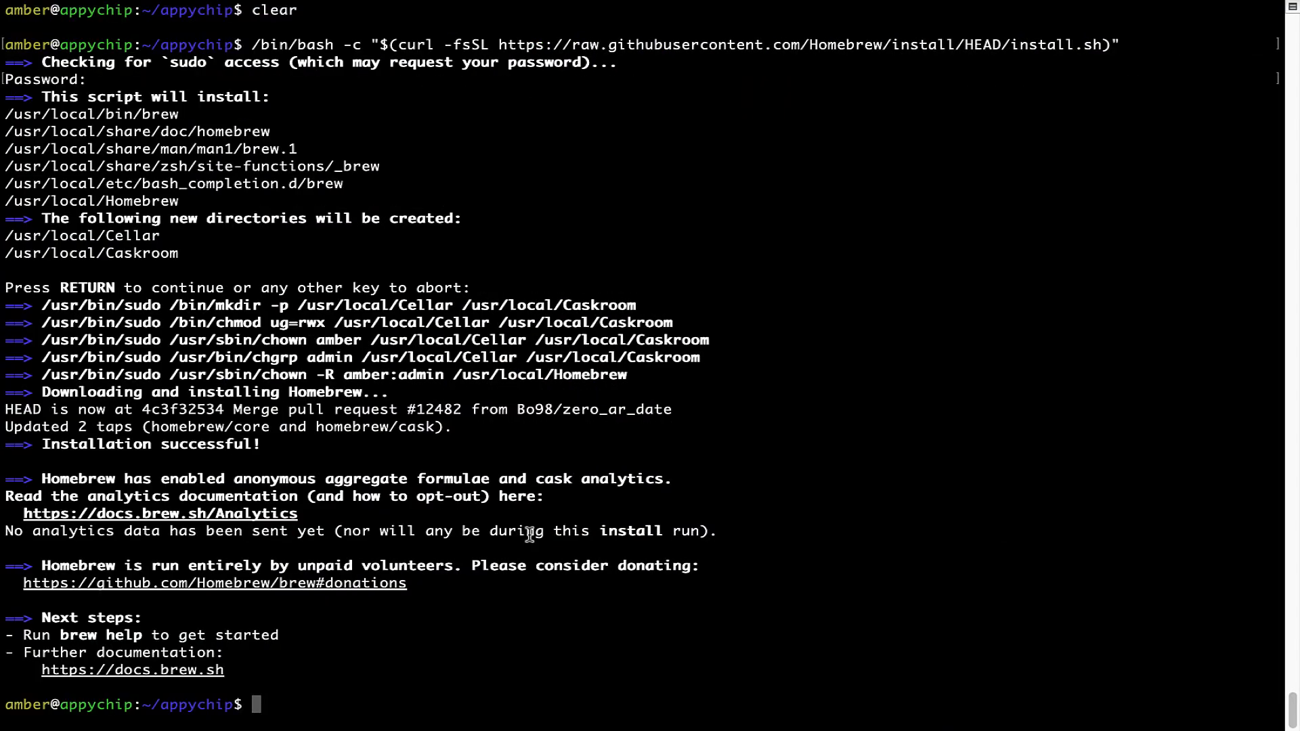
Run brew analytics off to disable Homebrew analytics
{"action": "key", "text": "Return"}
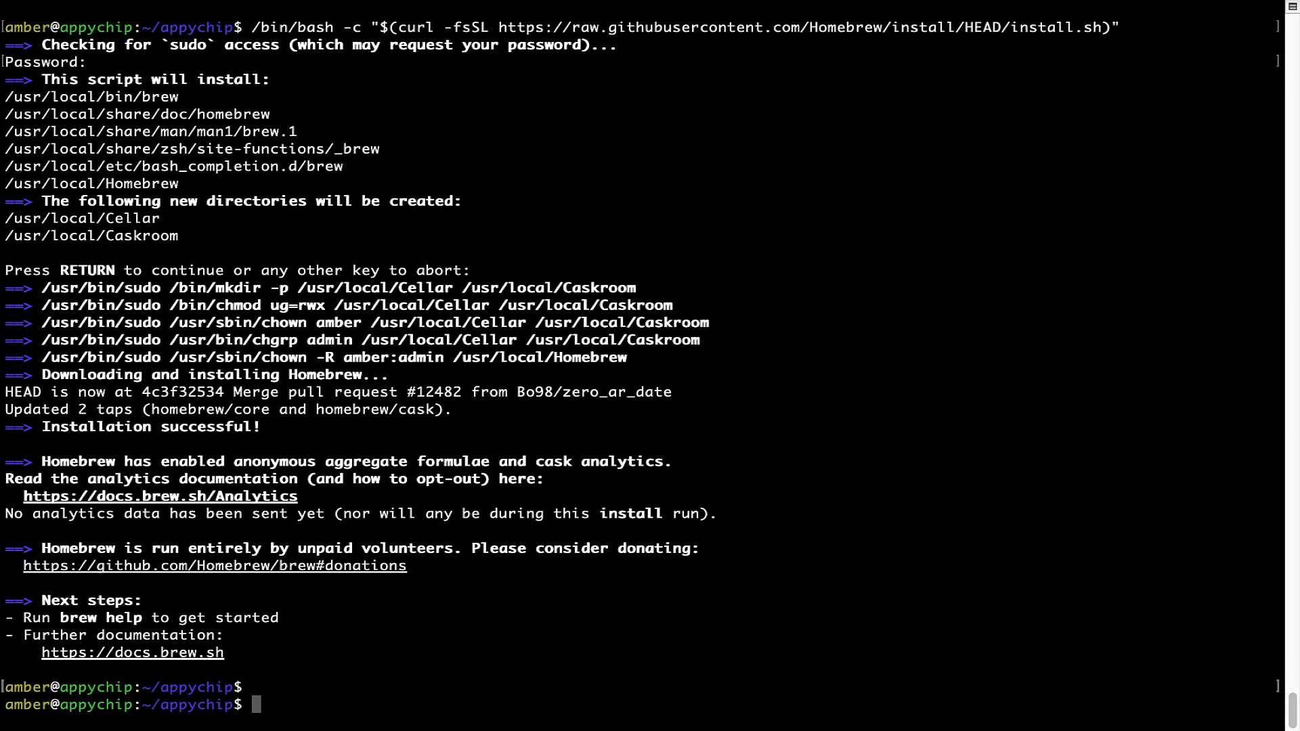
{"action": "type", "text": "brew analytics off"}
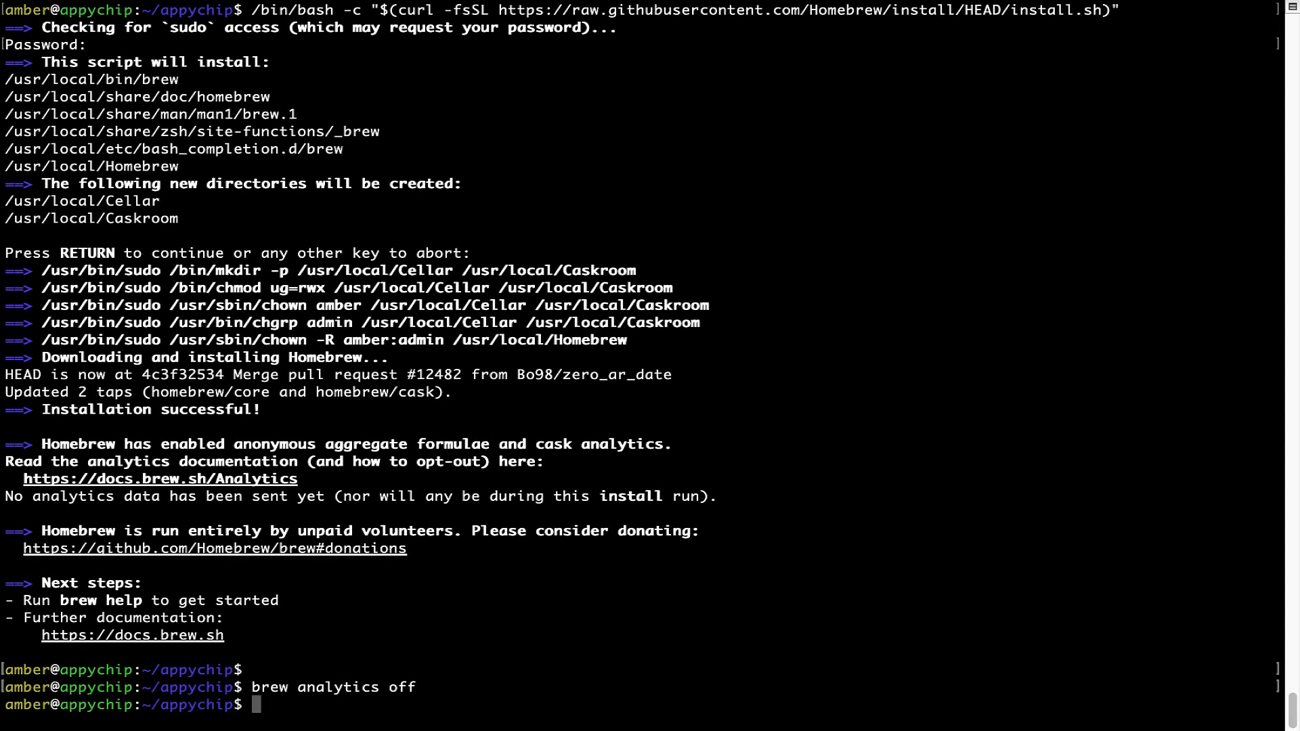
{"action": "mouse_move", "coordinate": [274, 686]}
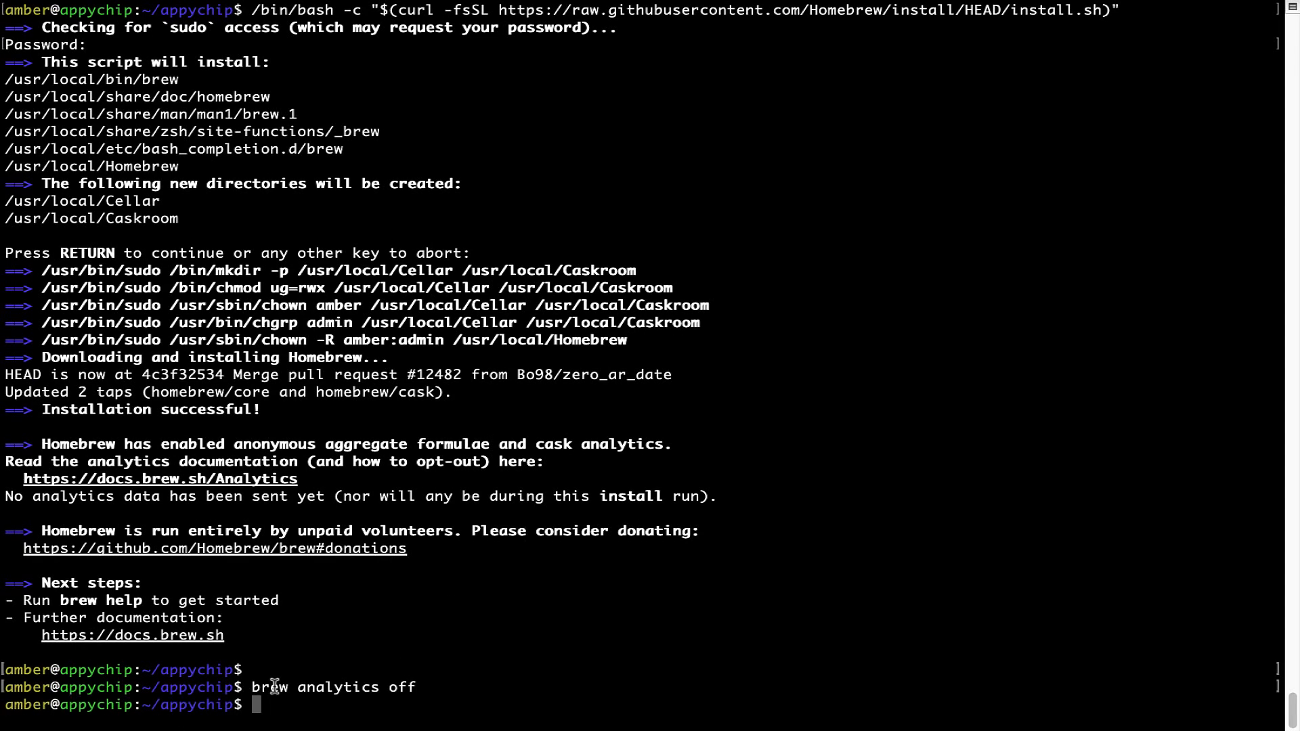
{"action": "mouse_move", "coordinate": [405, 633]}
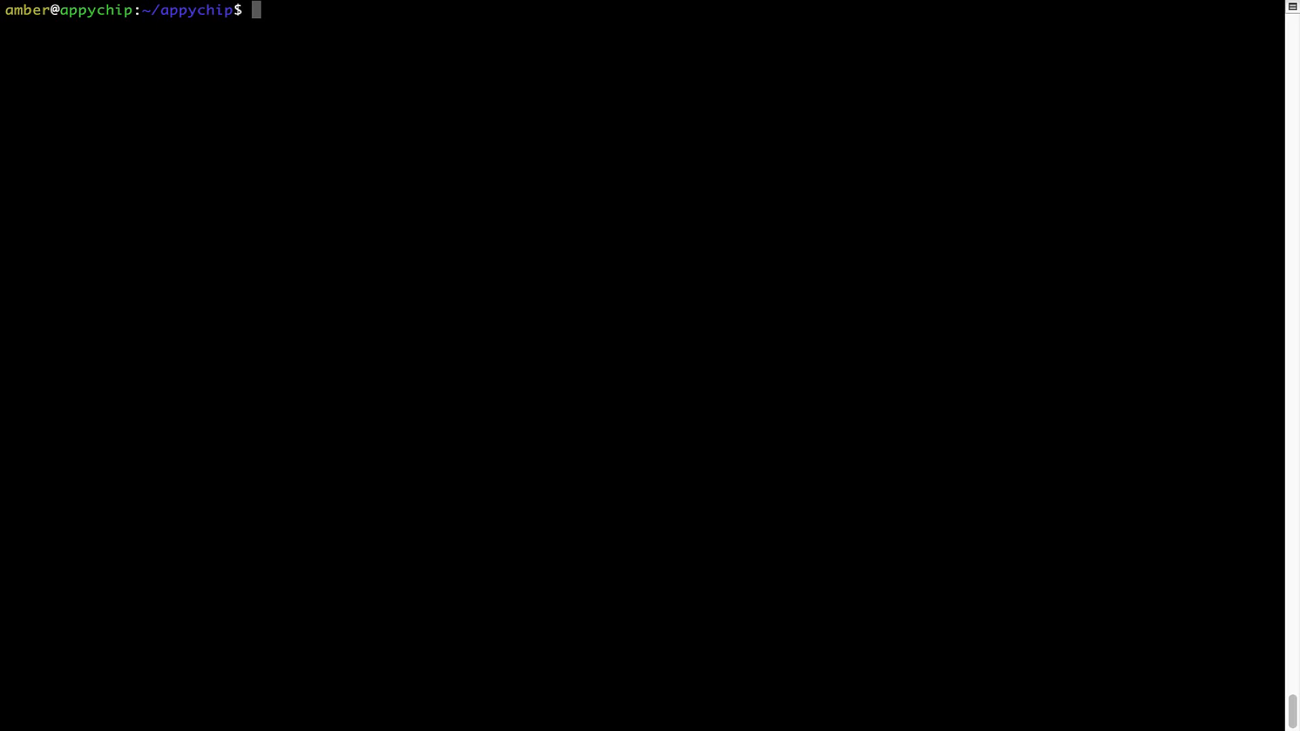
Run brew update, which reports Homebrew already up-to-date
{"action": "type", "text": "brew"}
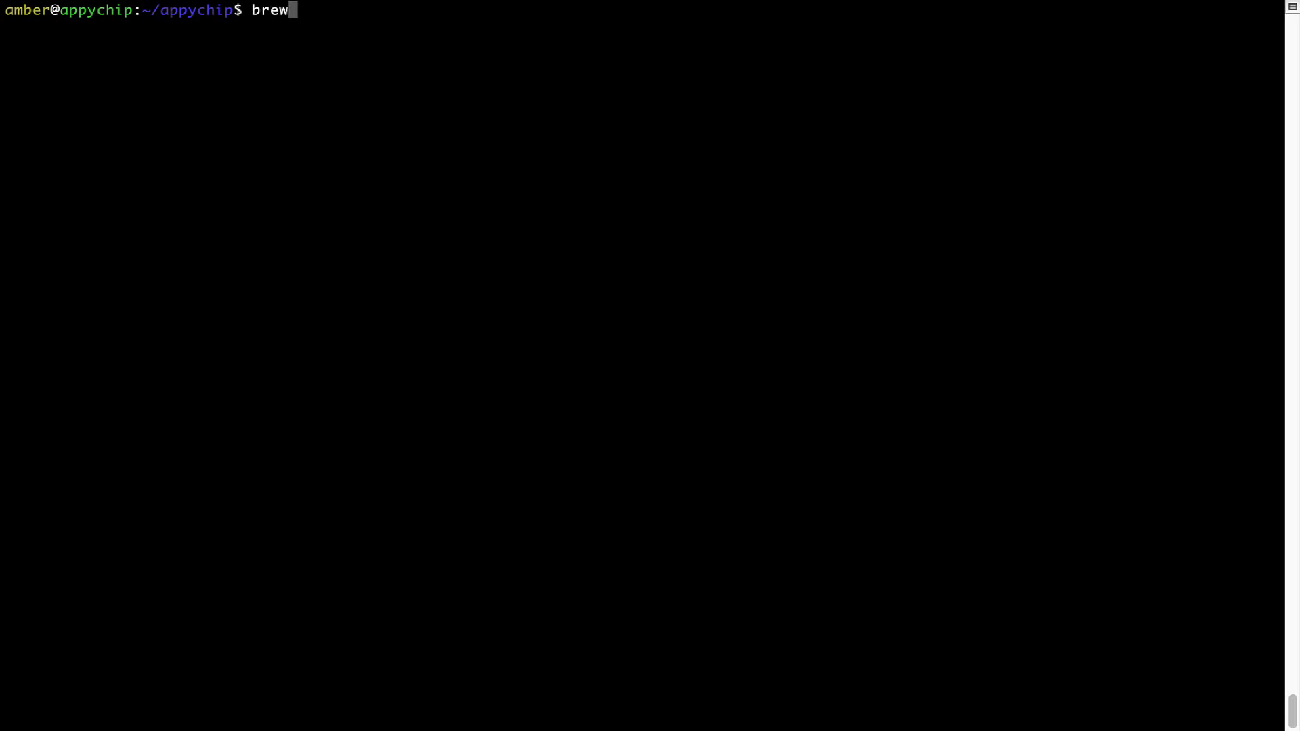
{"action": "type", "text": "update"}
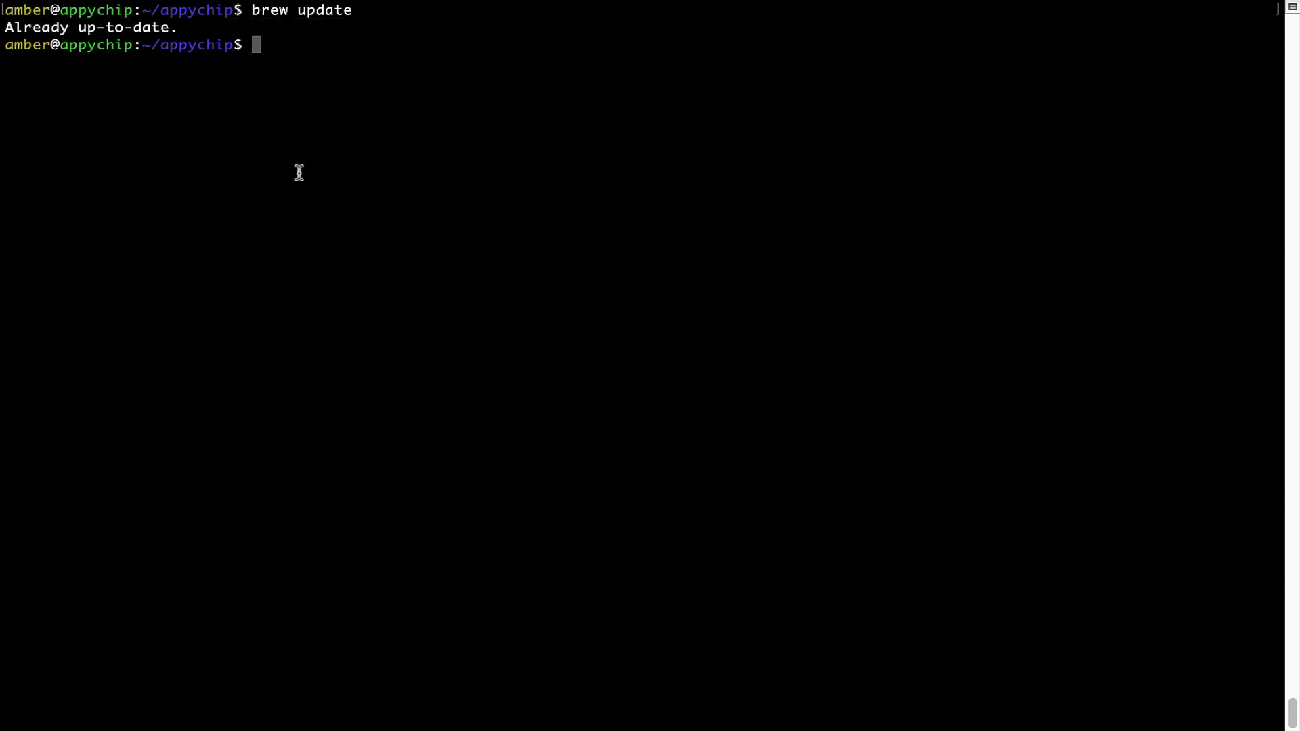
{"action": "mouse_move", "coordinate": [352, 134]}
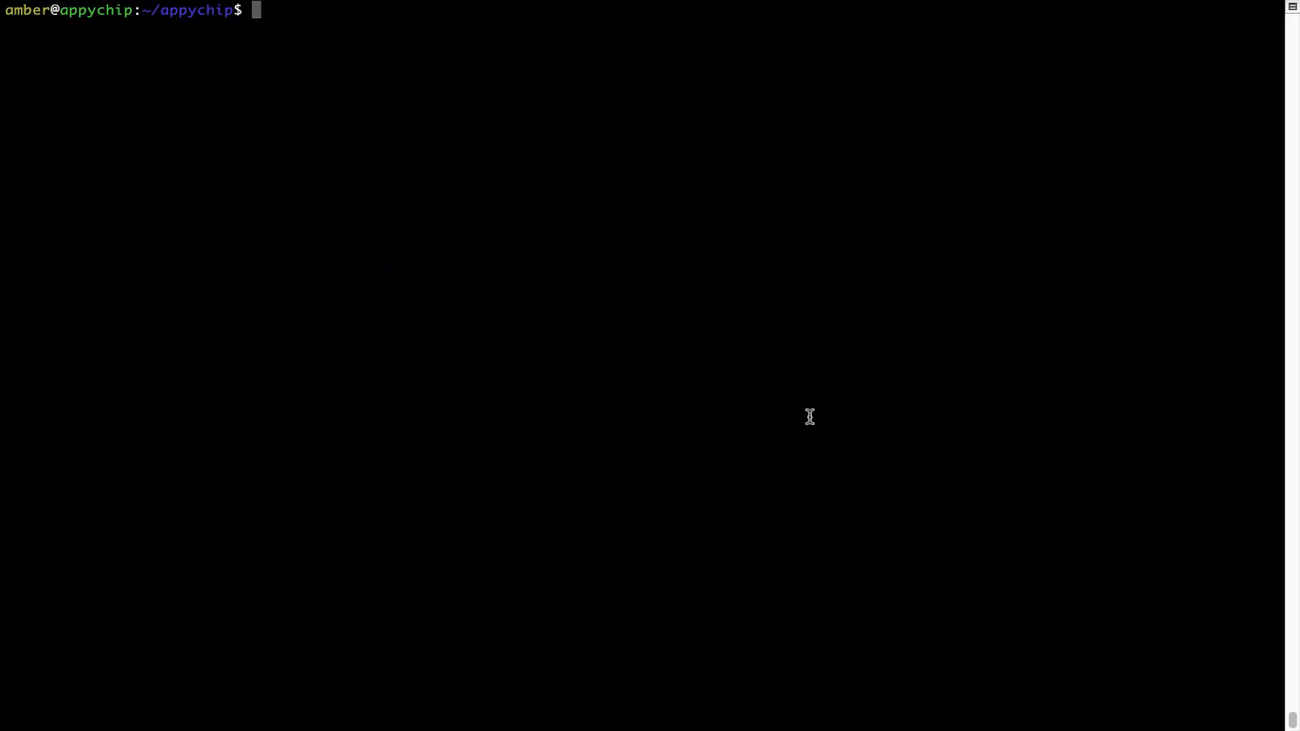
Run brew reinstall hello to reinstall hello 2.10, then clear the screen
{"action": "type", "text": "brew reins"}
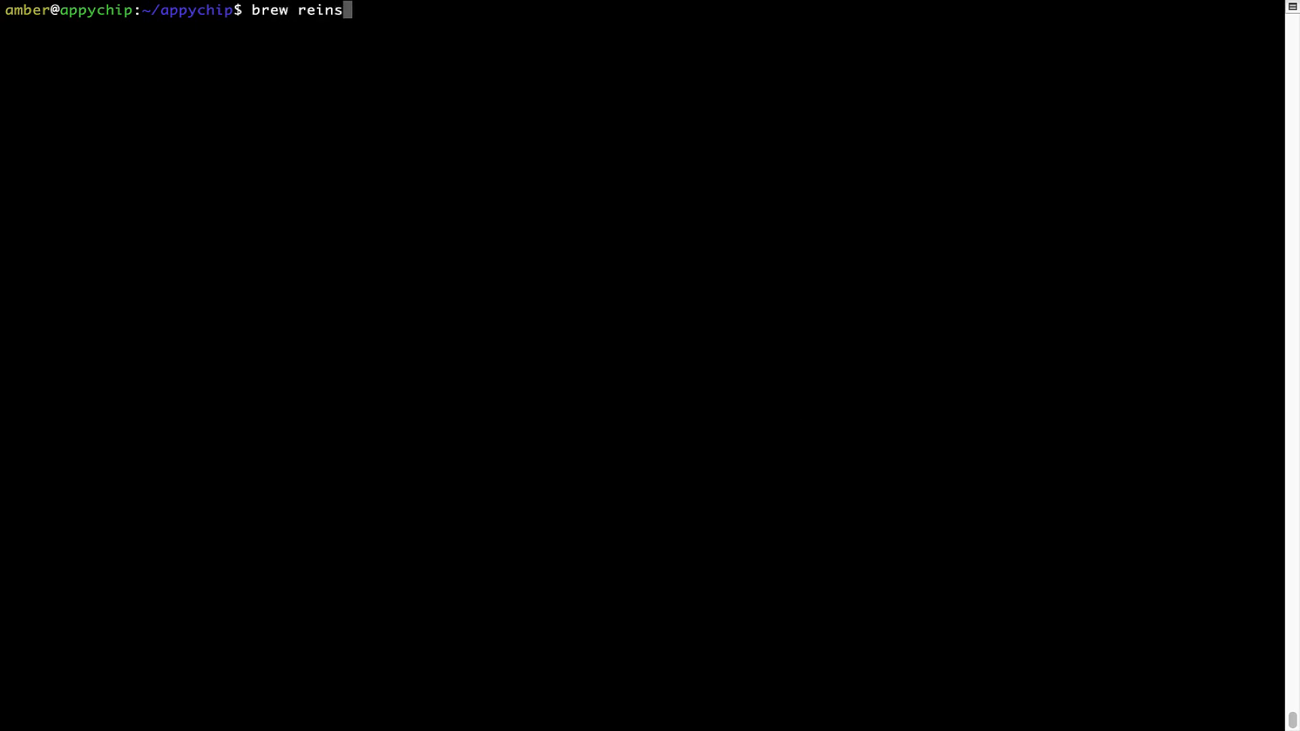
{"action": "key", "text": "BackSpace"}
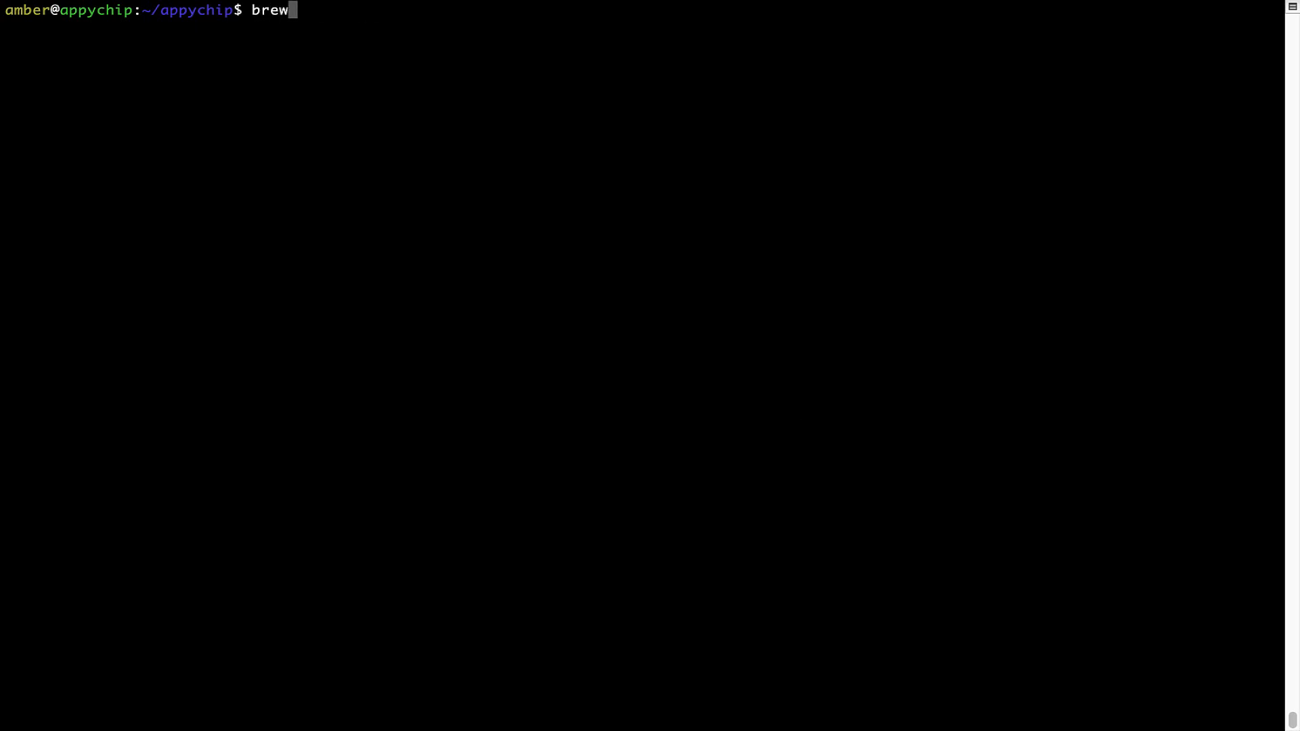
{"action": "type", "text": "reinstall"}
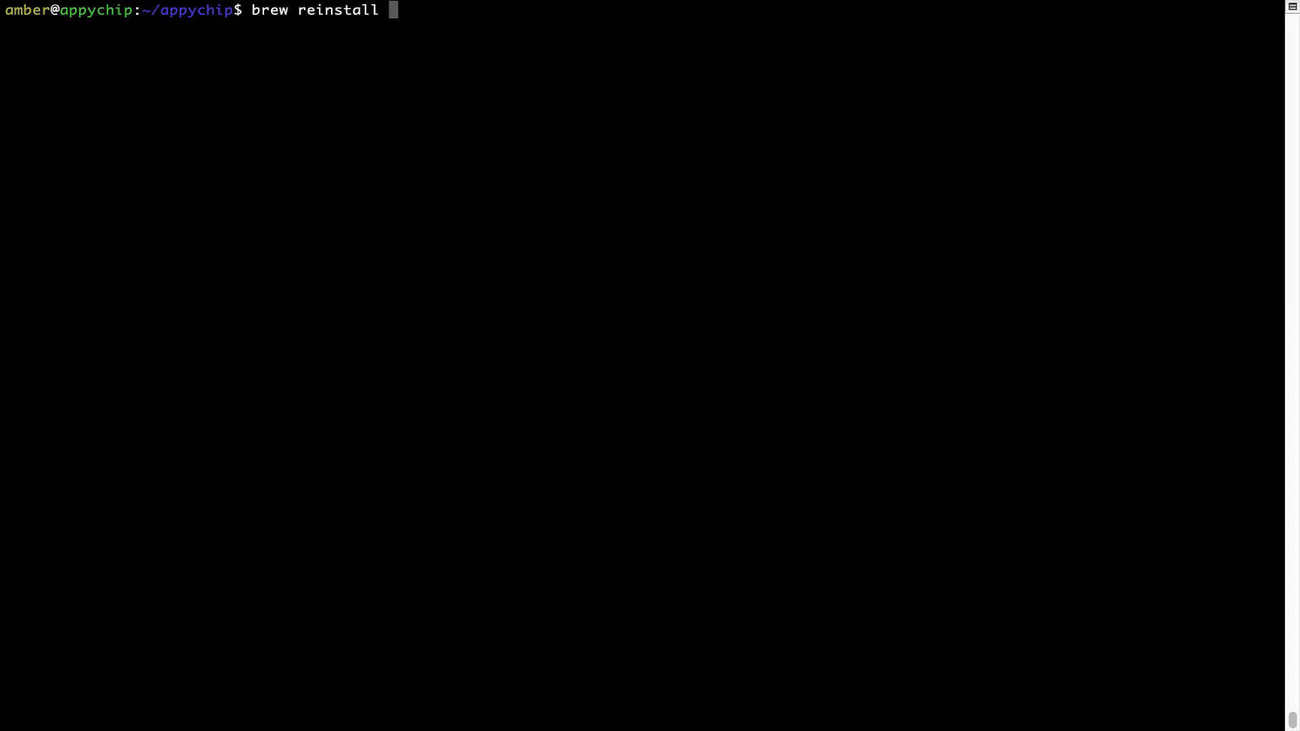
{"action": "type", "text": "he"}
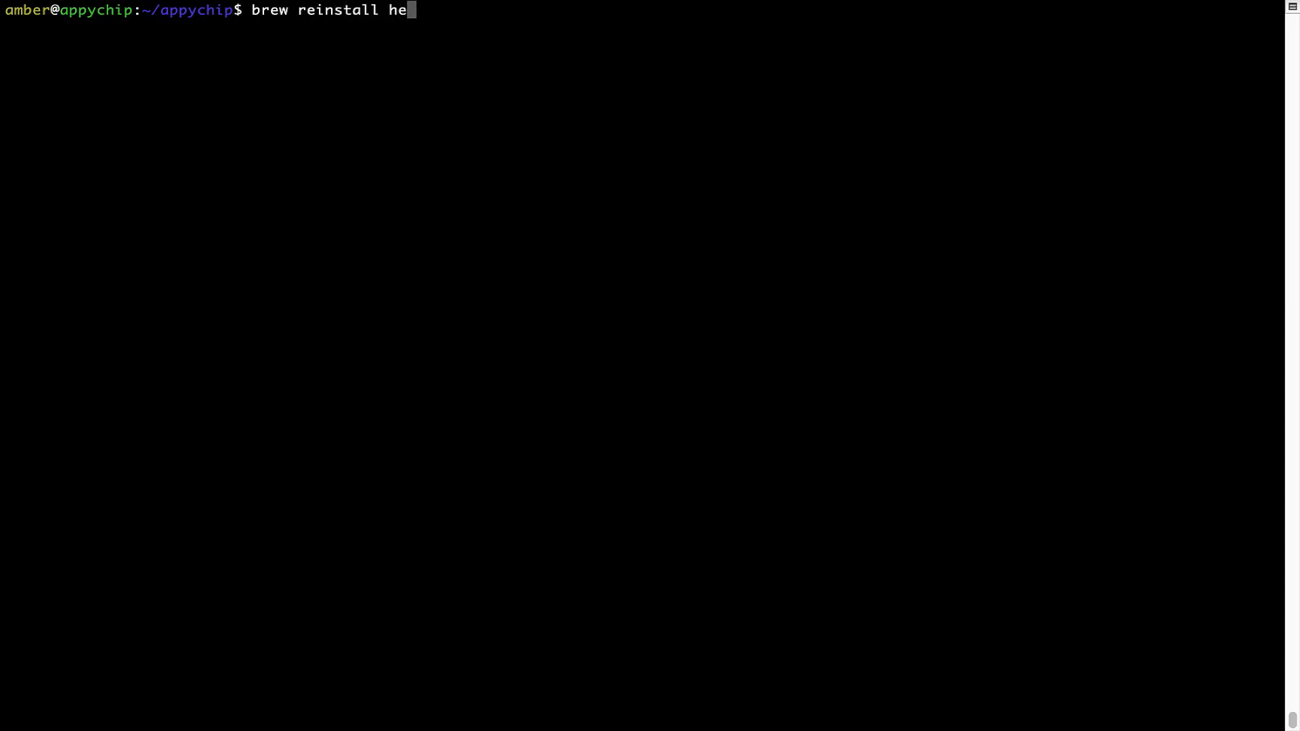
{"action": "type", "text": "llo"}
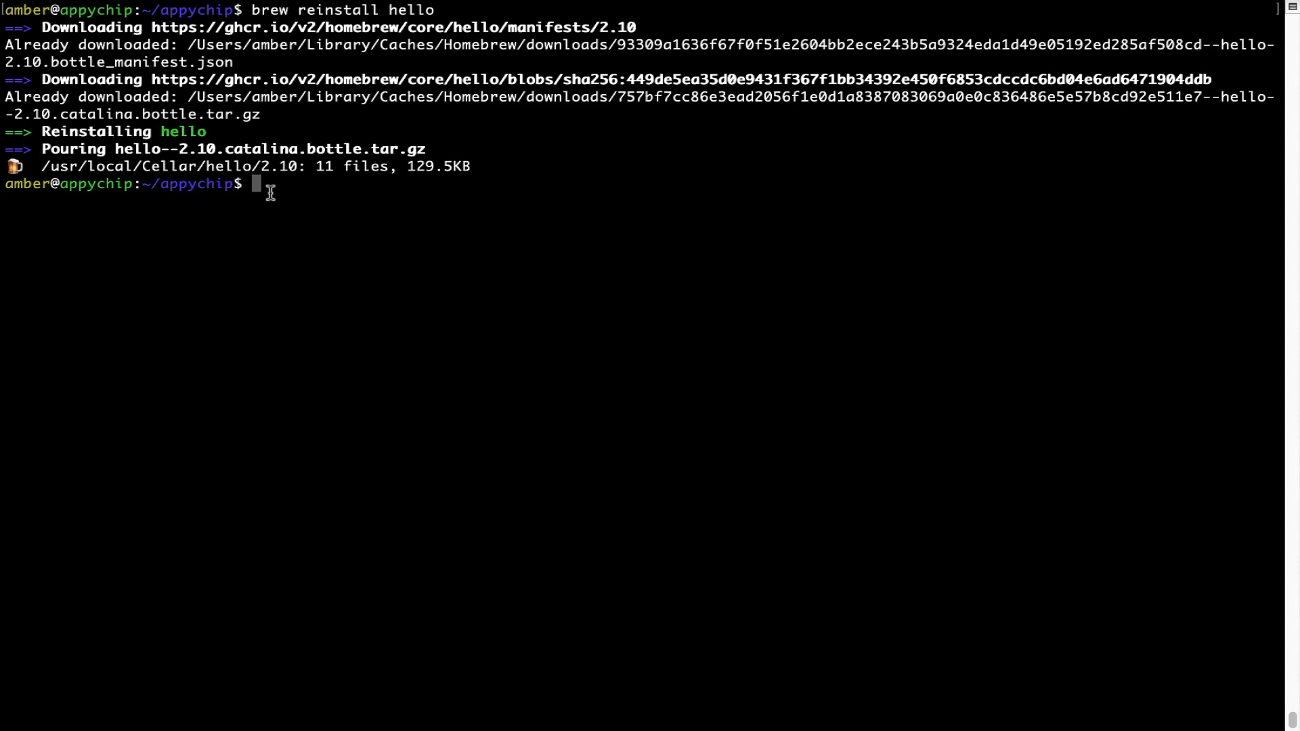
{"action": "type", "text": "clear"}
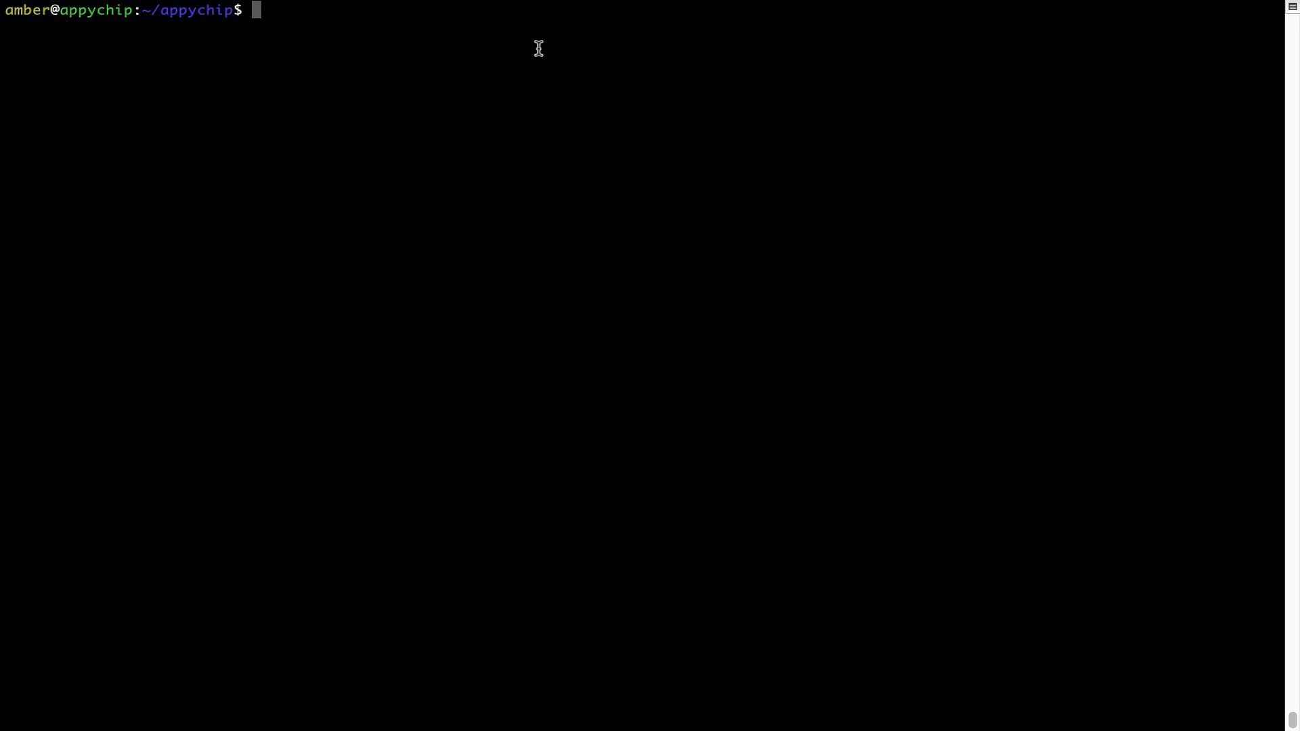
Run brew uninstall hello to remove the hello package
{"action": "type", "text": "brew uninstall h"}
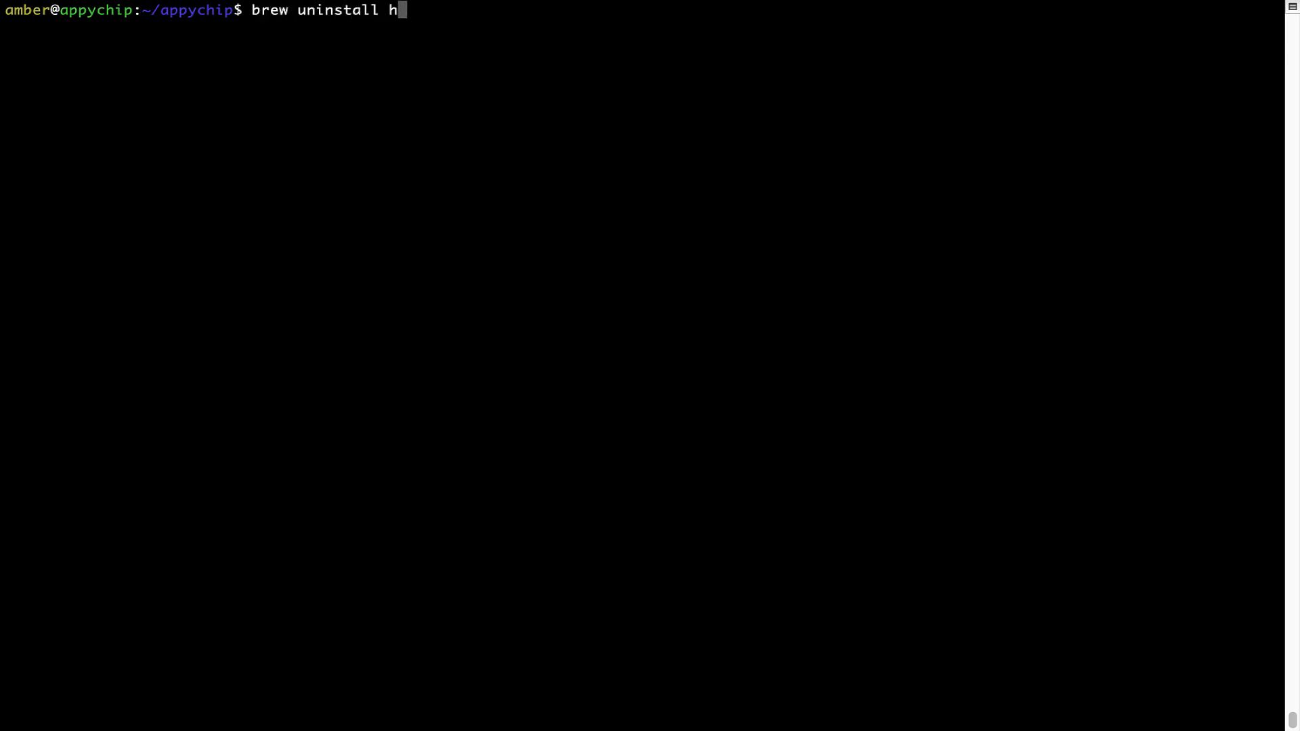
{"action": "type", "text": "ello"}
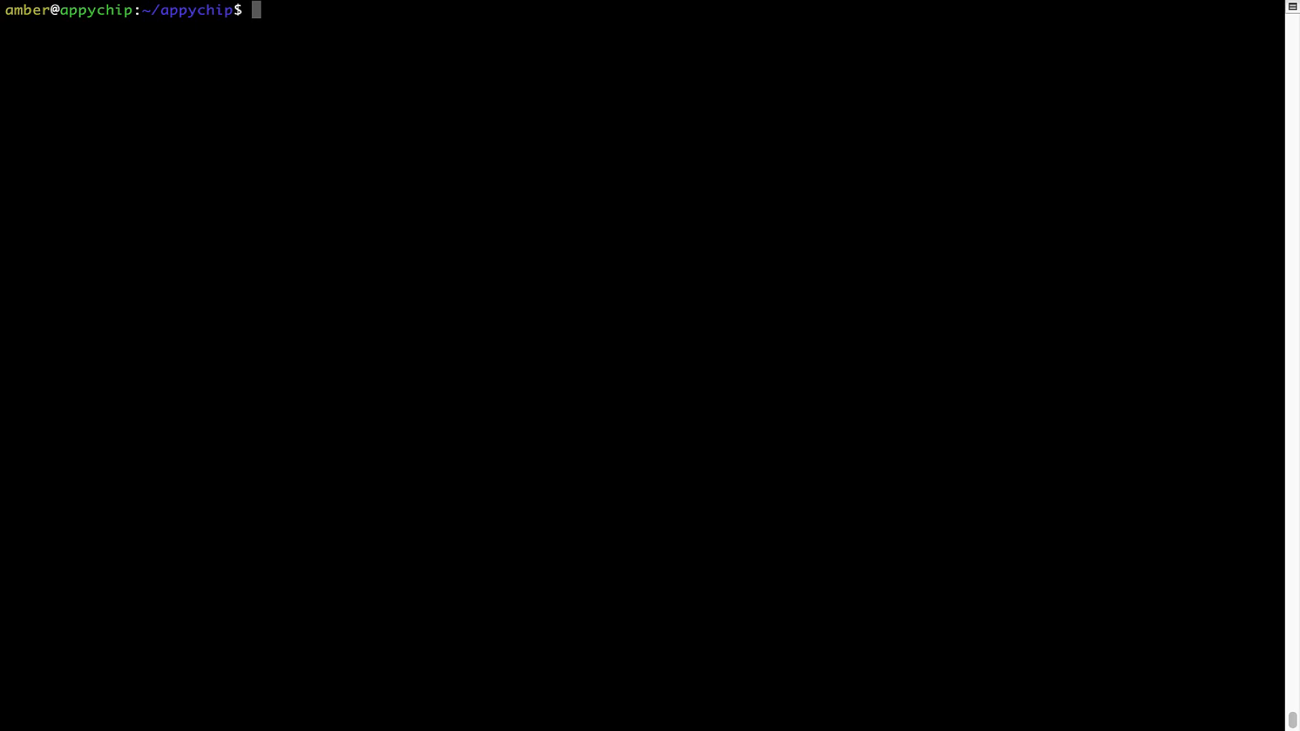
Enter brew cleanup at the prompt without running it yet
{"action": "type", "text": "brew c"}
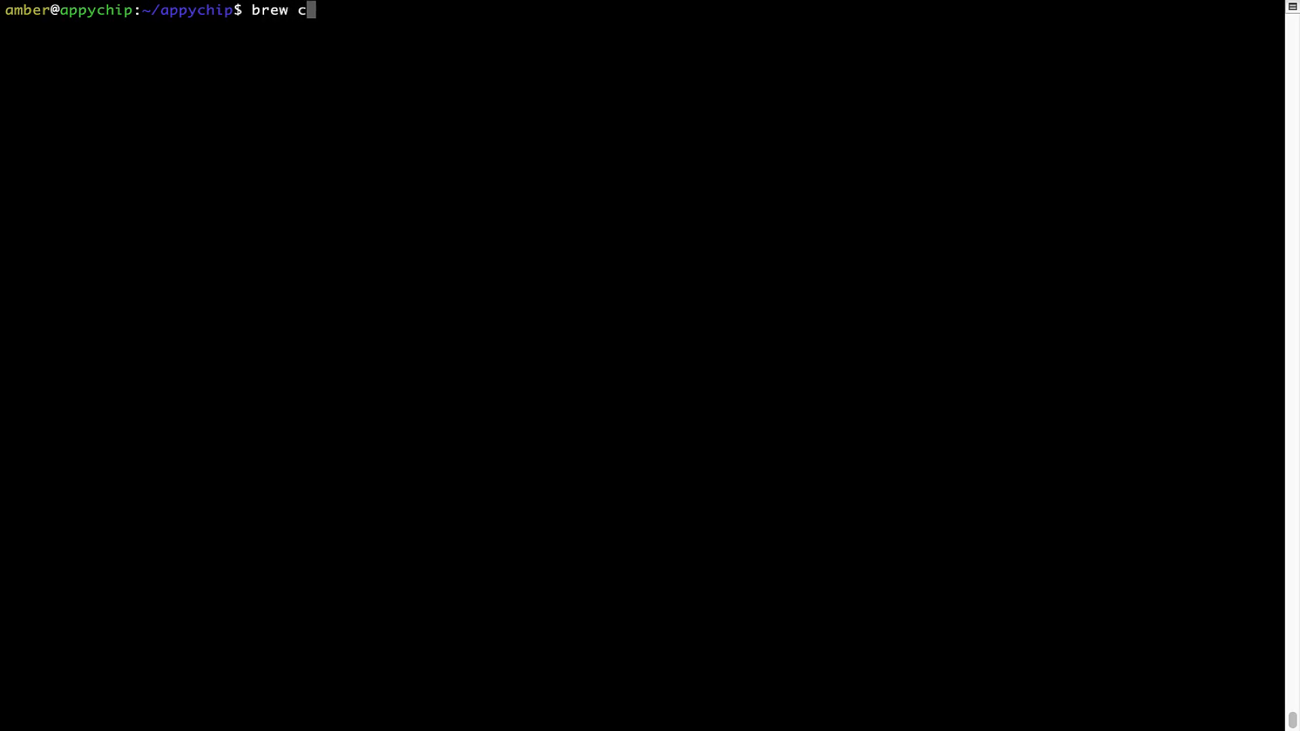
{"action": "type", "text": "leanup"}
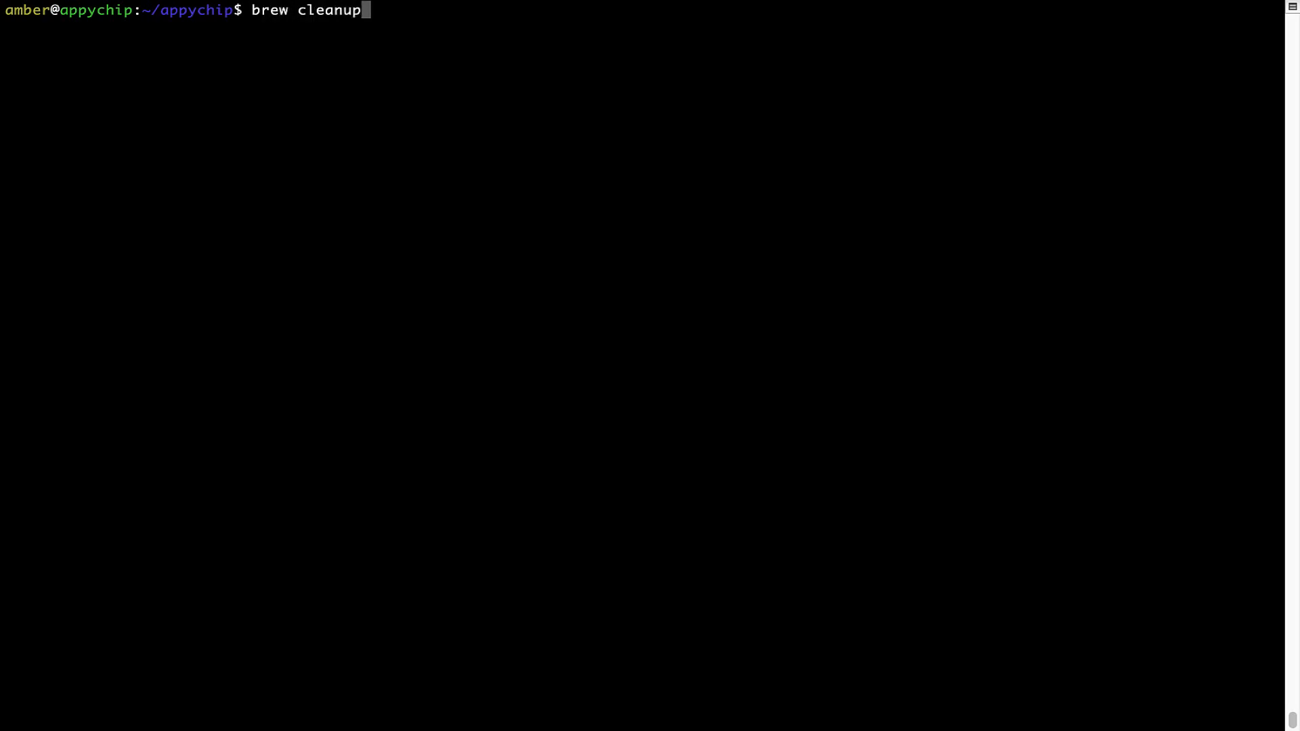